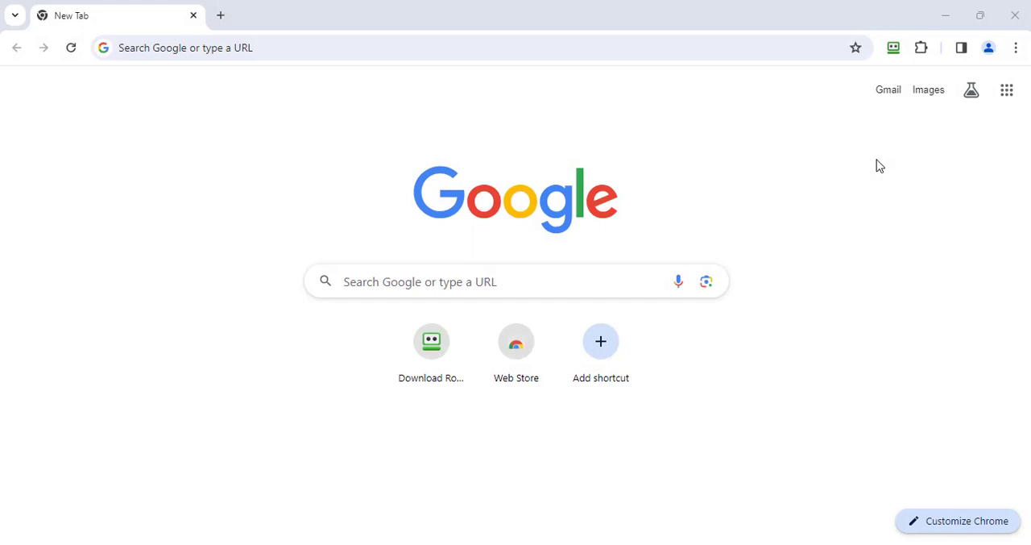
mouse_move(897, 64)
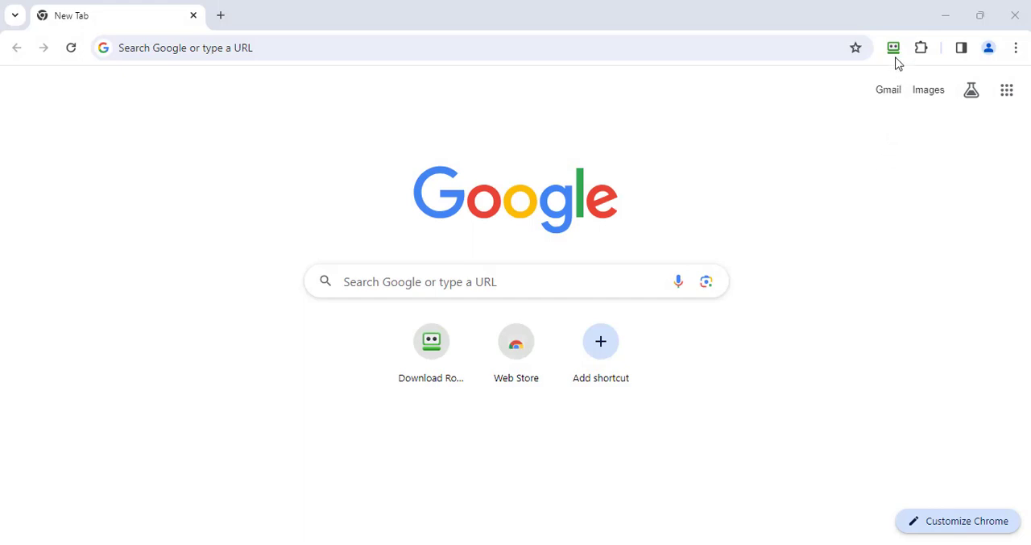
Step: Open the RoboForm Start Page from the extension popup's Home icon
left_click(894, 47)
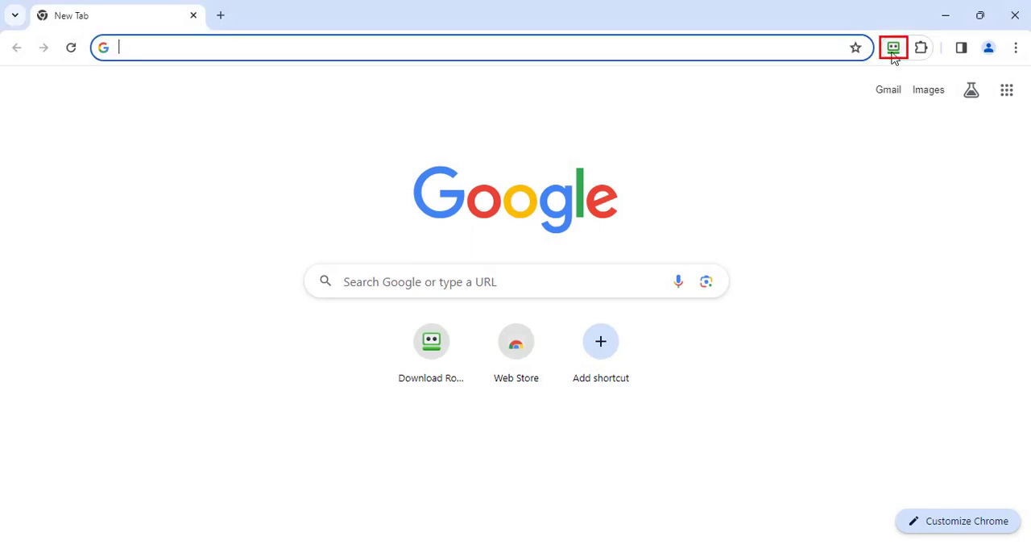
left_click(893, 47)
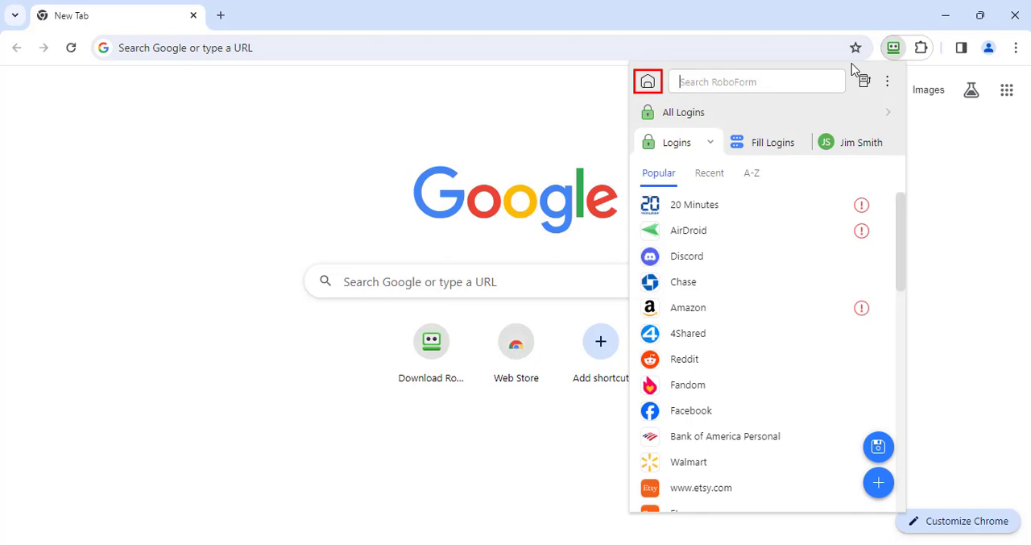
mouse_move(670, 92)
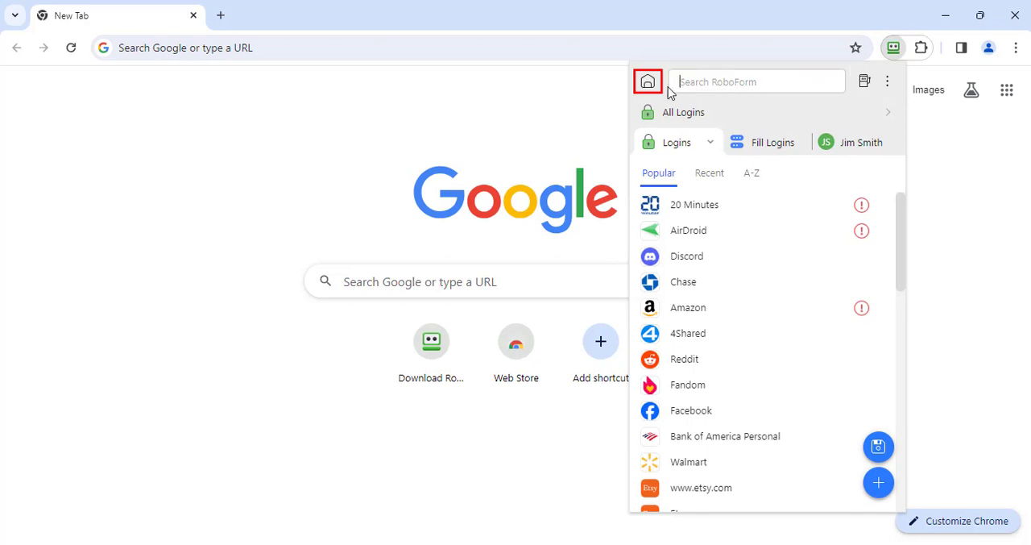
left_click(648, 81)
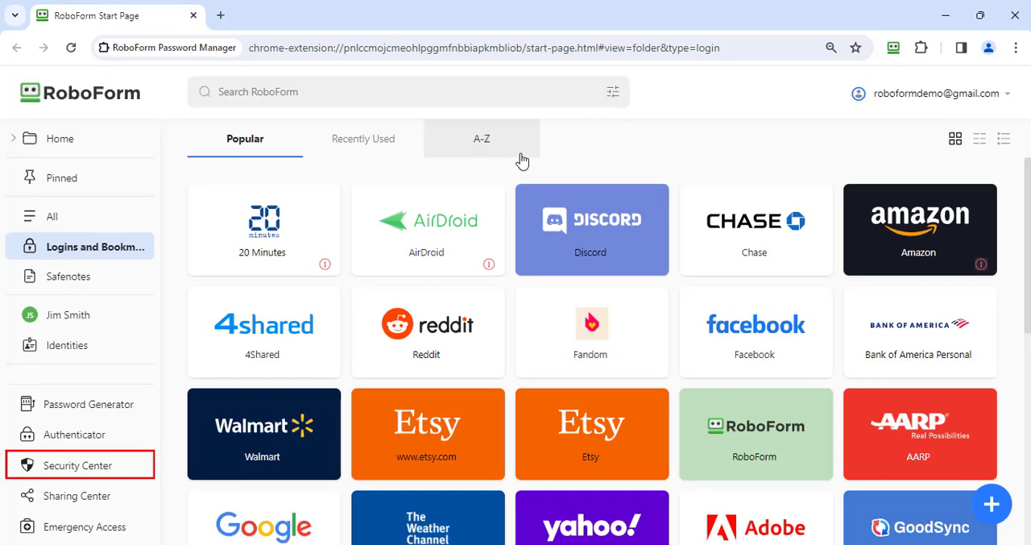
Step: Open Security Center and show the Compromised list of seven logins
left_click(77, 465)
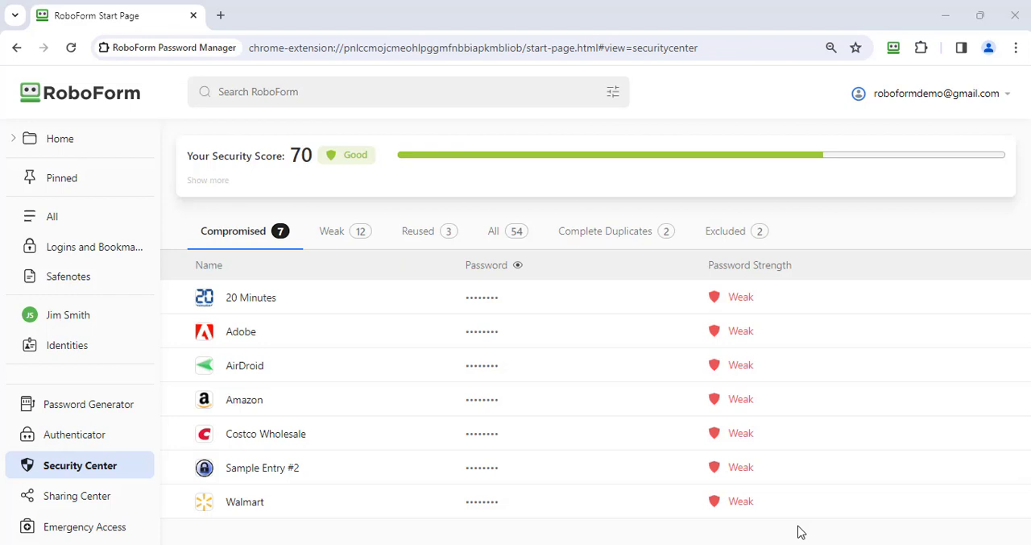
left_click(244, 230)
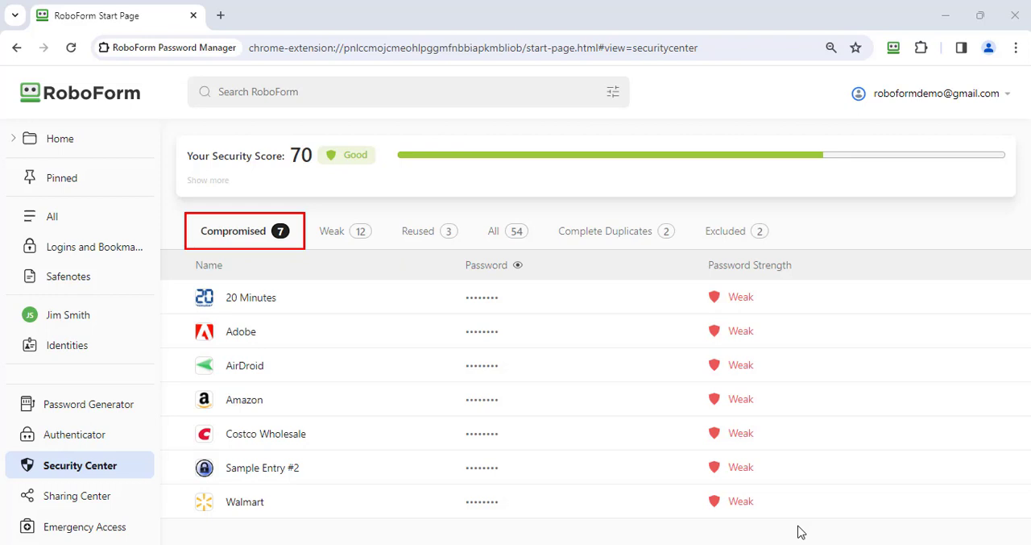
mouse_move(837, 501)
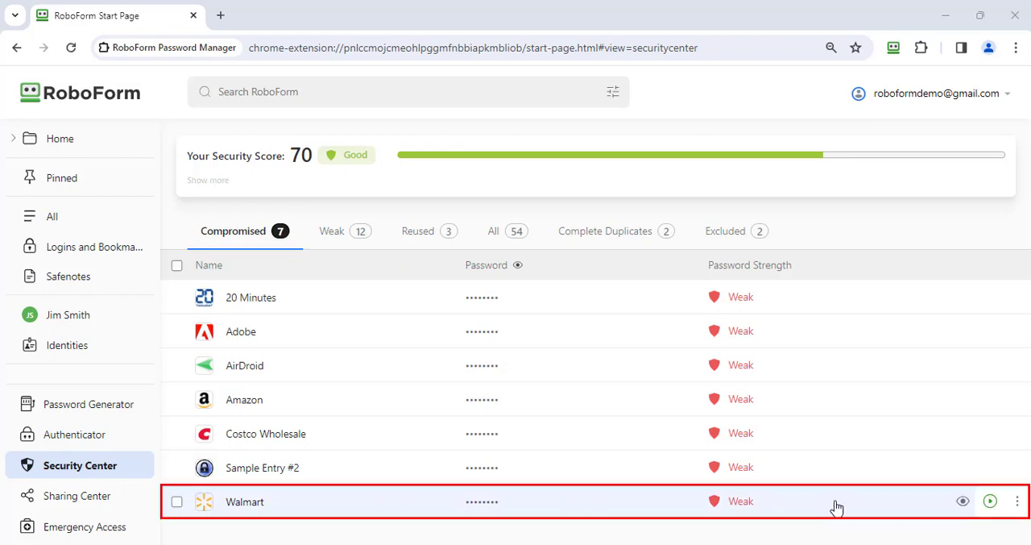
mouse_move(930, 507)
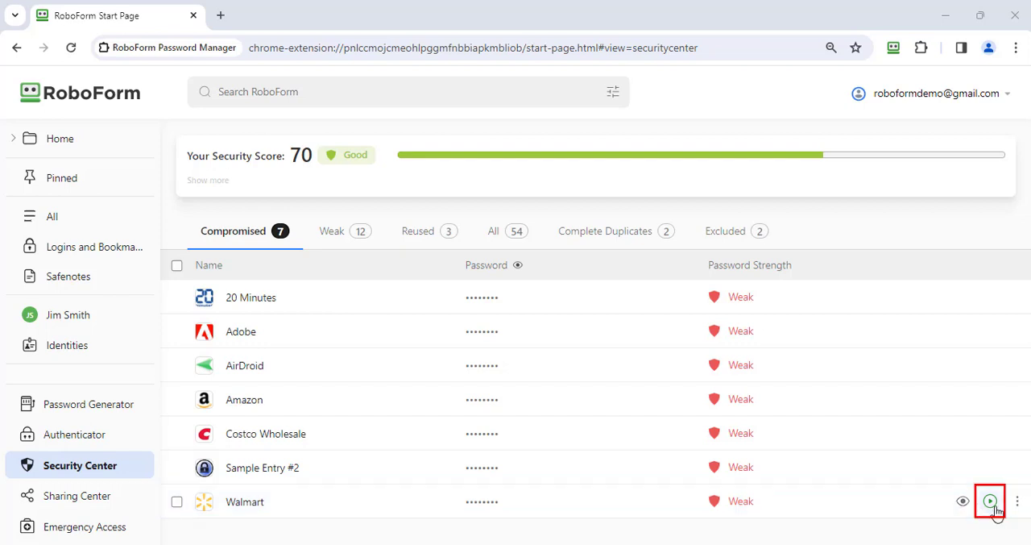
Step: Launch the Walmart site from its compromised login's Go/Login icon
left_click(989, 500)
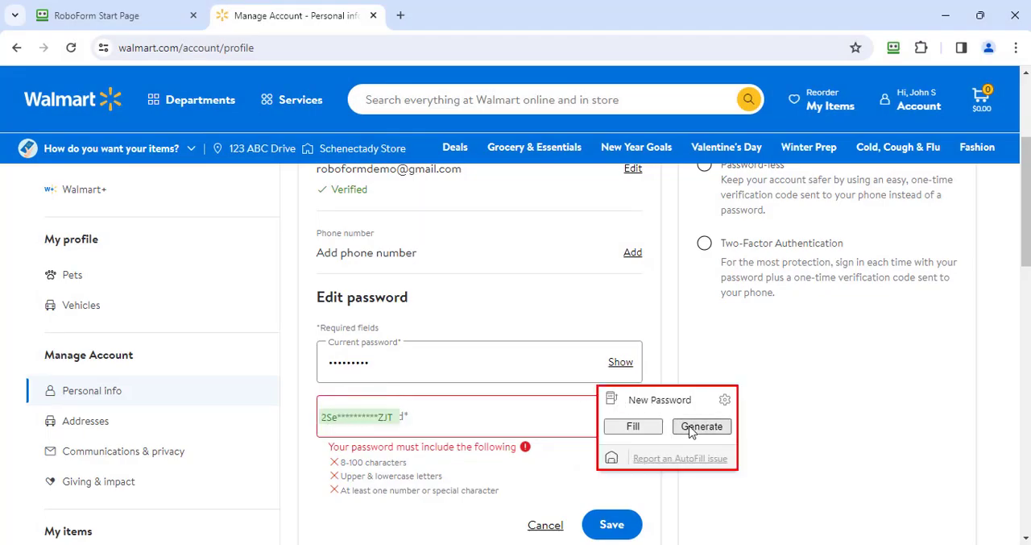
Step: Generate a strong new password with RoboForm in Edit password and save it
left_click(701, 426)
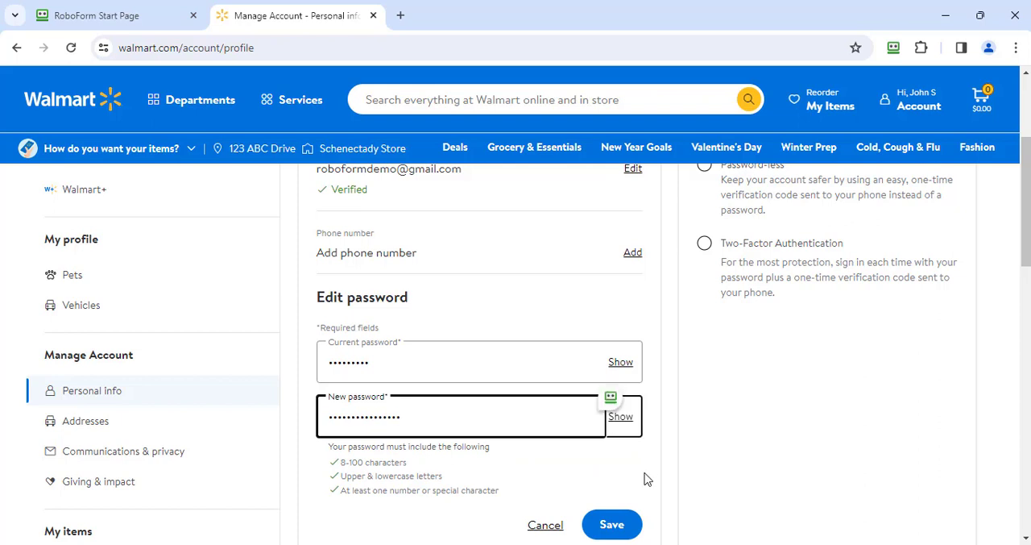
left_click(611, 524)
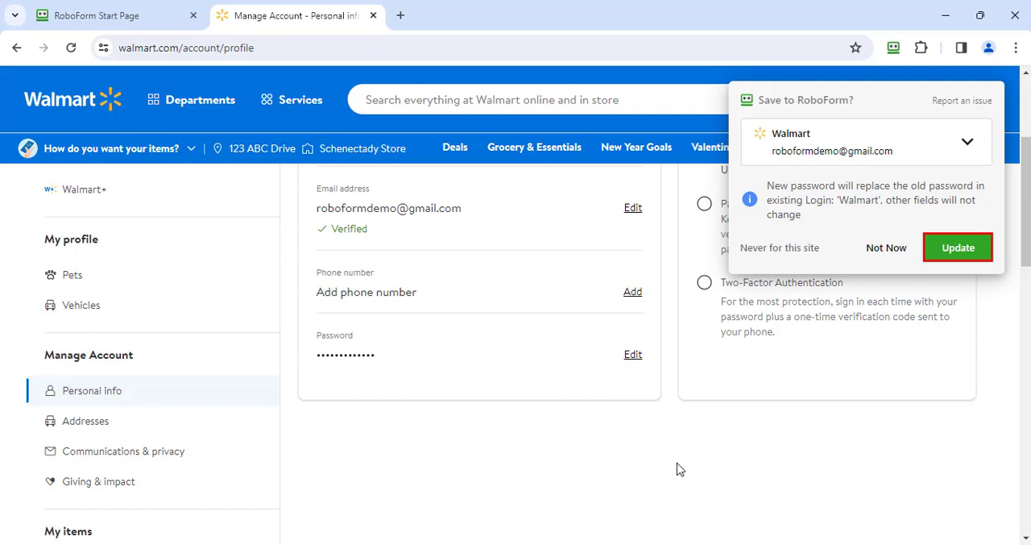
Step: Choose Update in the 'Save to RoboForm?' prompt to store the new Walmart password
left_click(958, 247)
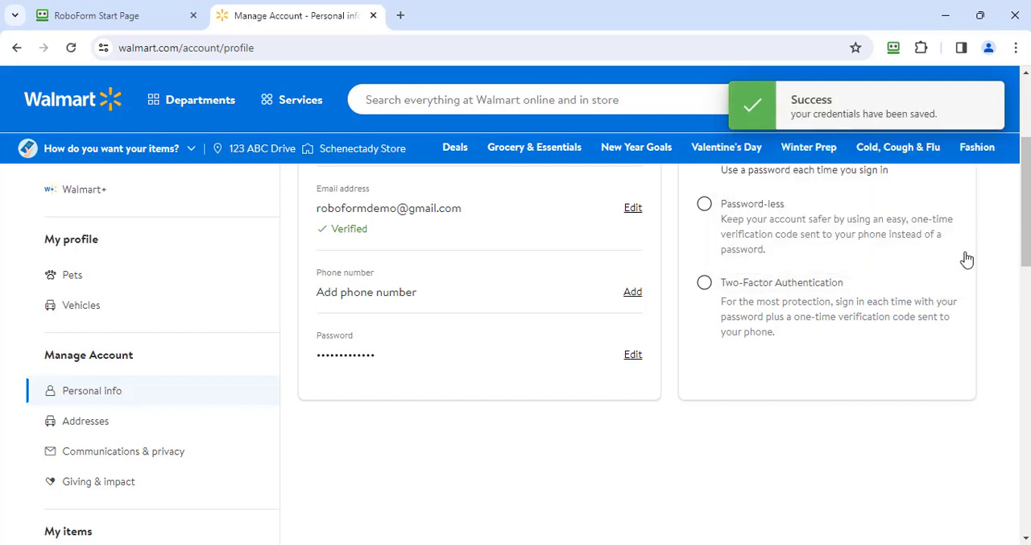